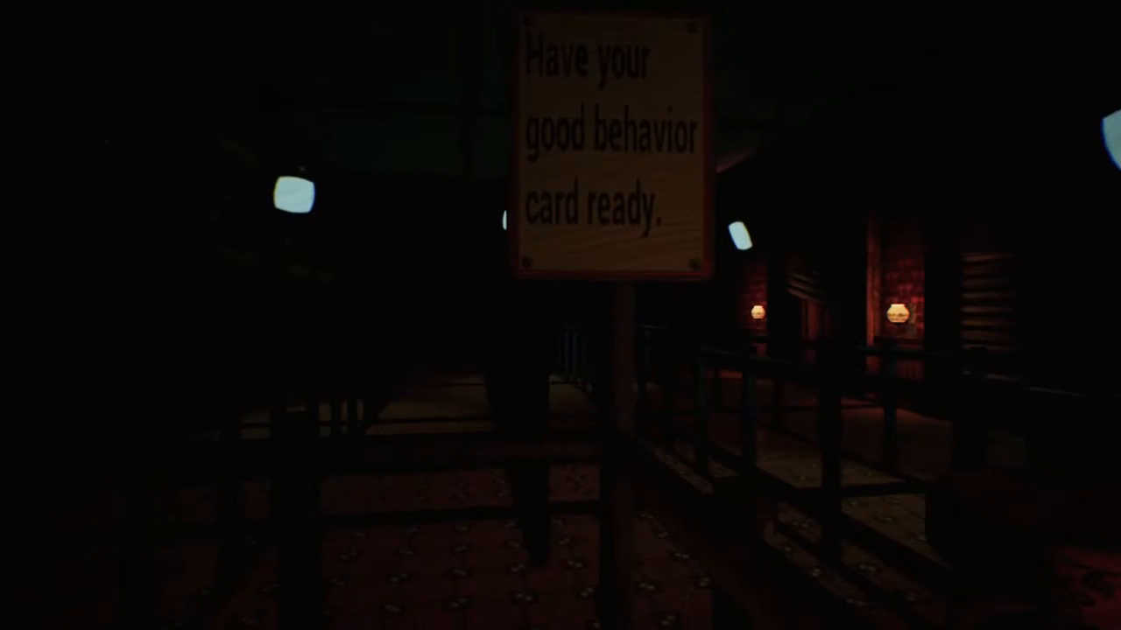
pyautogui.moveTo(561, 315)
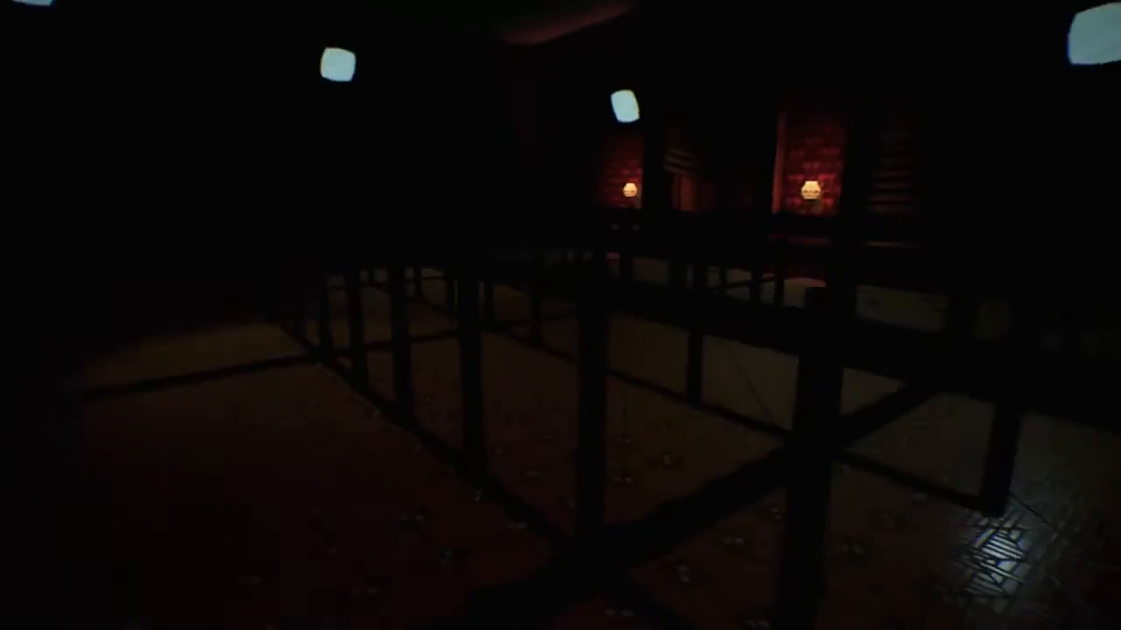